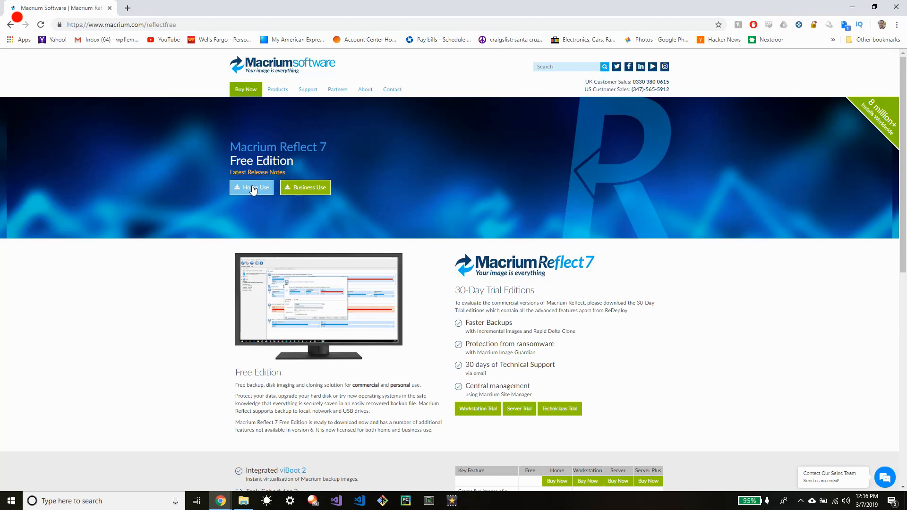
Start the free Home Use registration and submit the email address.
{"action": "left_click", "coordinate": [251, 187]}
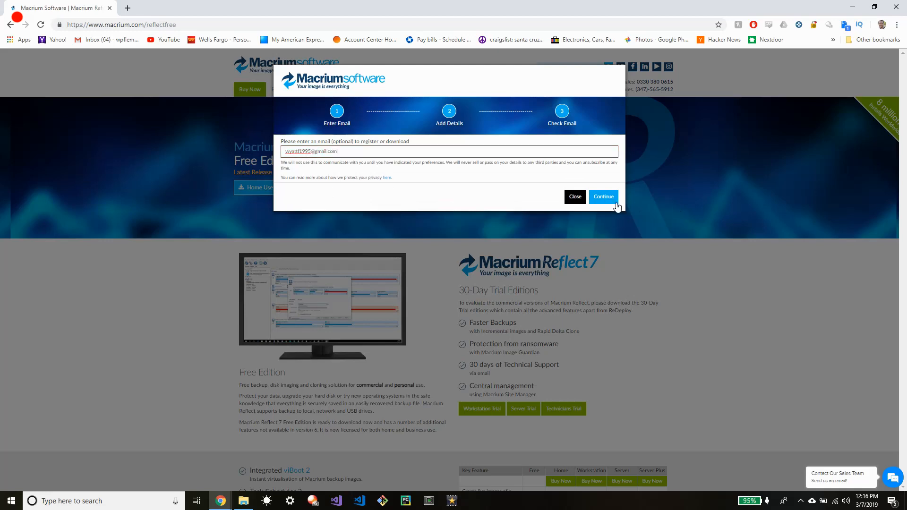
{"action": "left_click", "coordinate": [603, 196]}
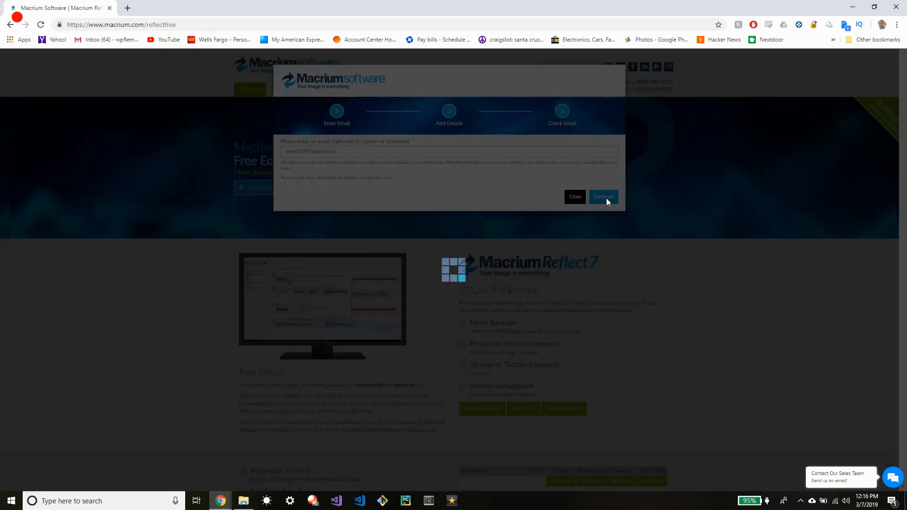
{"action": "left_click", "coordinate": [601, 197]}
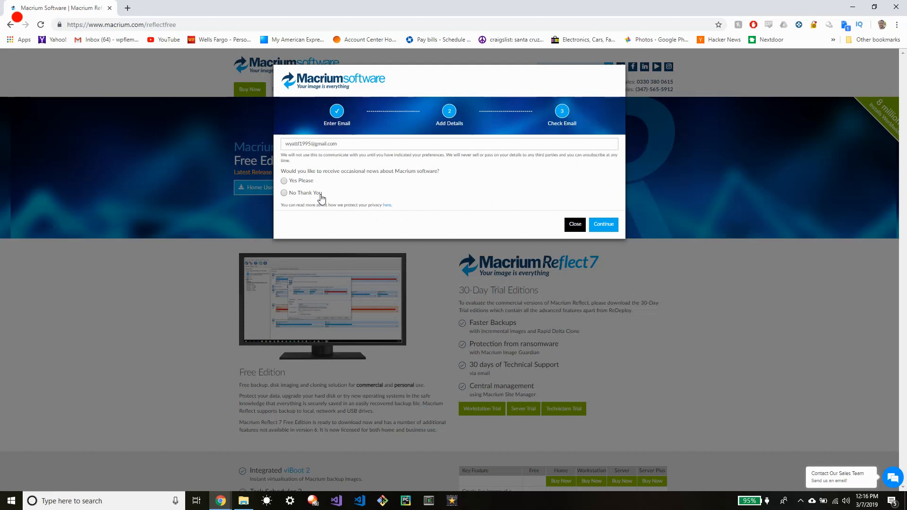
Decline occasional Macrium news and submit the registration details.
{"action": "left_click", "coordinate": [284, 193]}
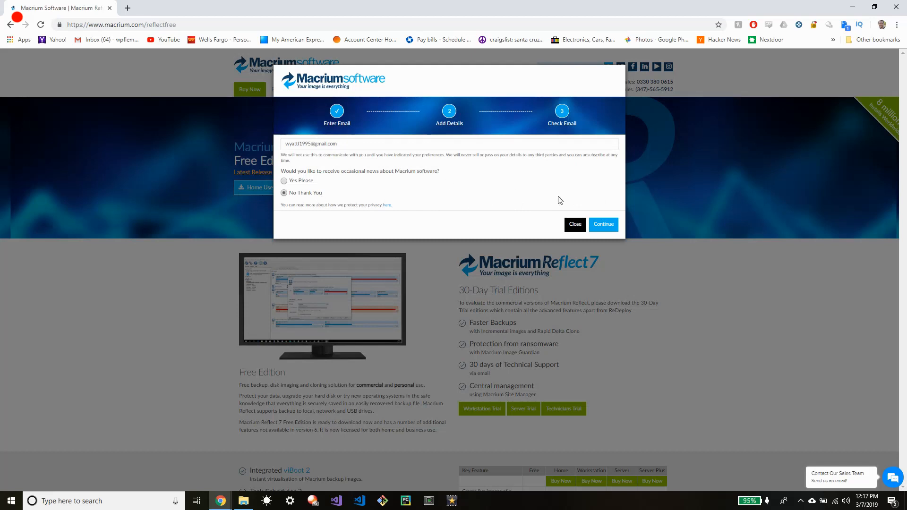
{"action": "left_click", "coordinate": [602, 225]}
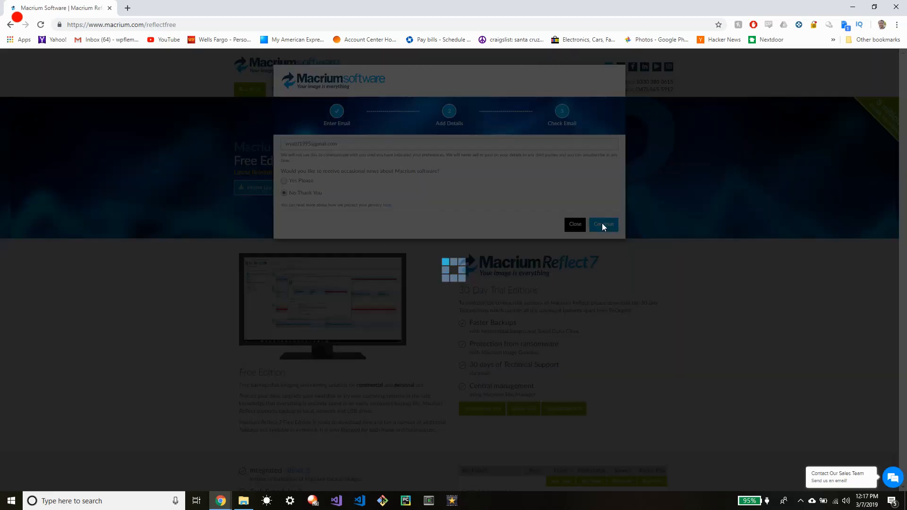
{"action": "left_click", "coordinate": [603, 225]}
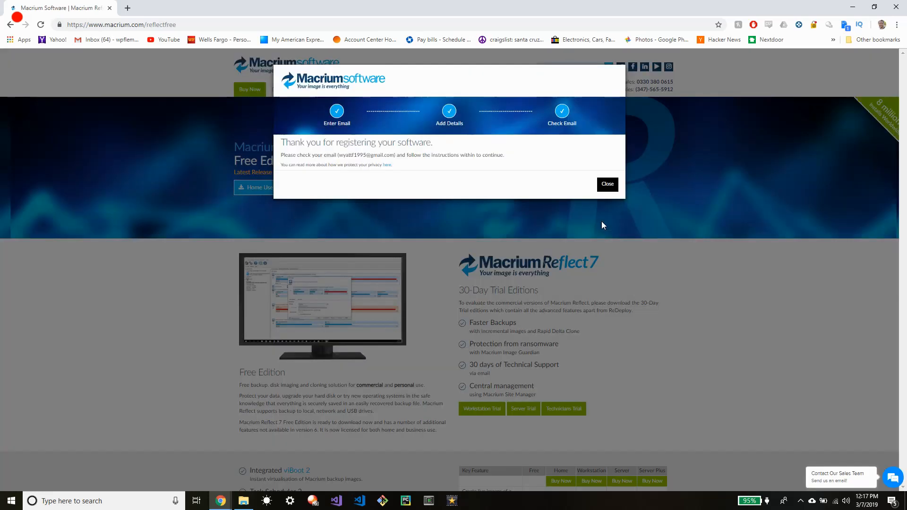
{"action": "mouse_move", "coordinate": [606, 184]}
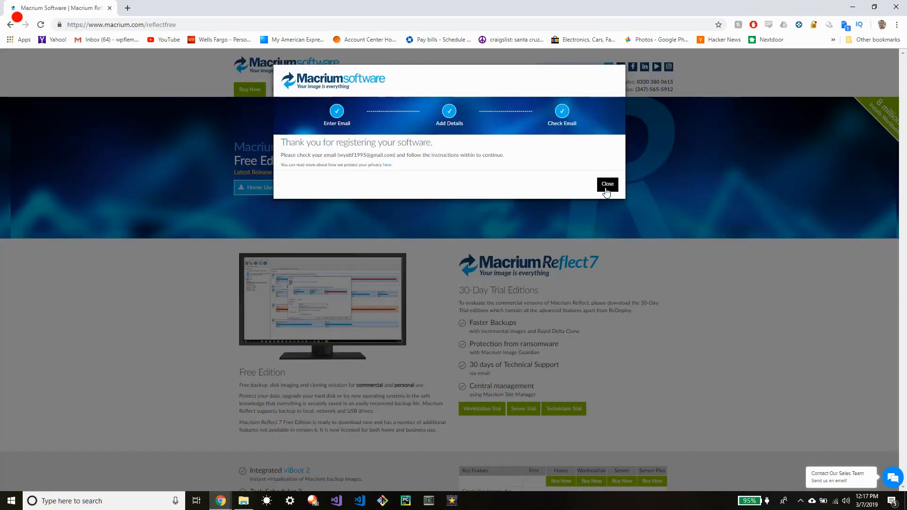
{"action": "mouse_move", "coordinate": [618, 188]}
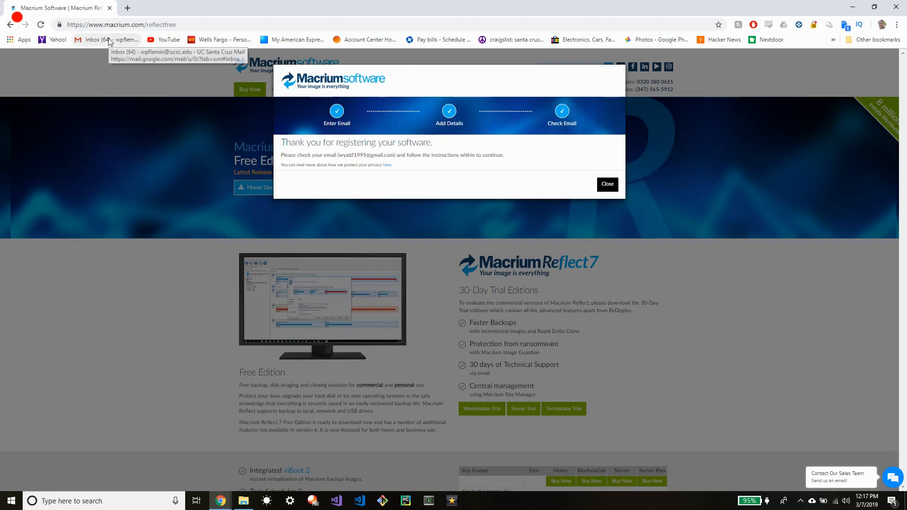
Open the Macrium registration email in Gmail and follow its download link.
{"action": "left_click", "coordinate": [110, 39]}
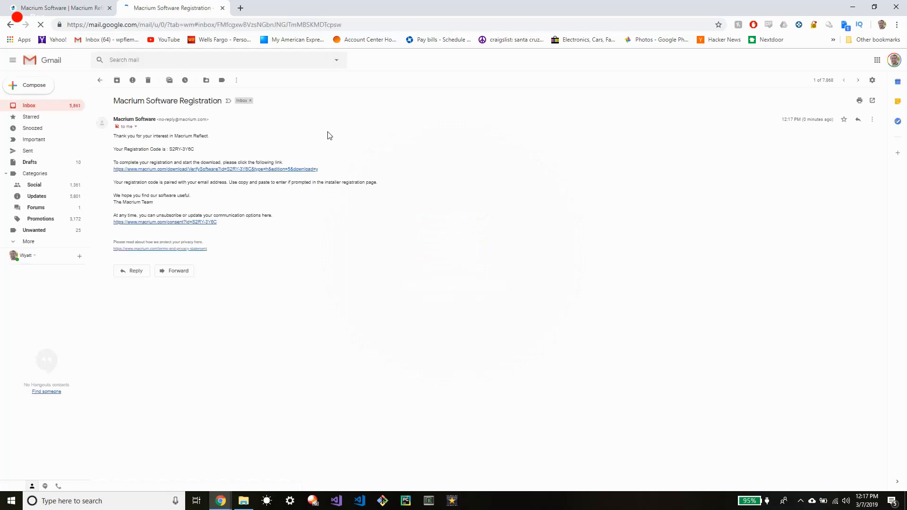
{"action": "left_click", "coordinate": [216, 169]}
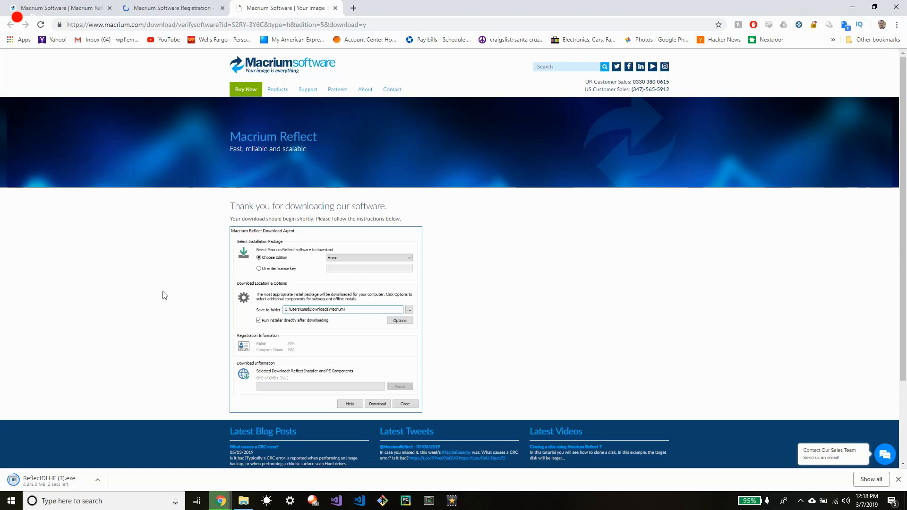
{"action": "mouse_move", "coordinate": [74, 466]}
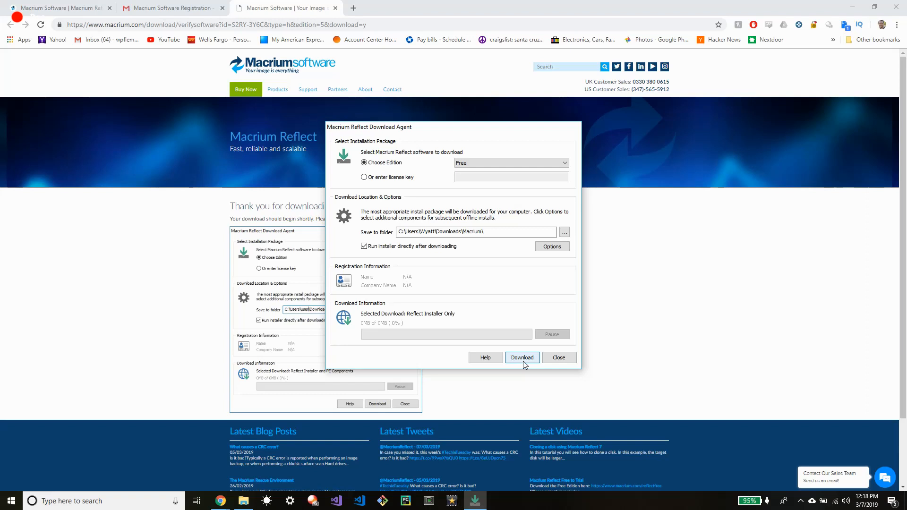
Download the Free edition installer, overwriting the previously downloaded files.
{"action": "left_click", "coordinate": [522, 357]}
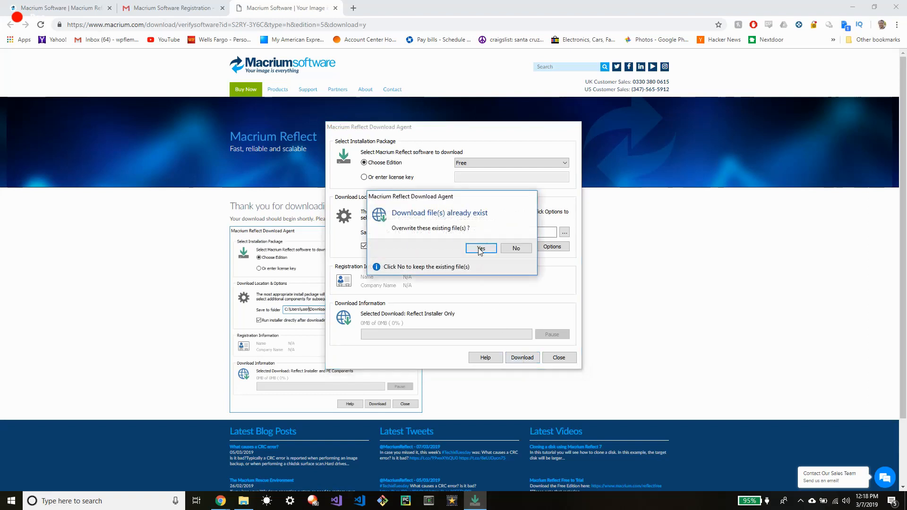
{"action": "left_click", "coordinate": [480, 248]}
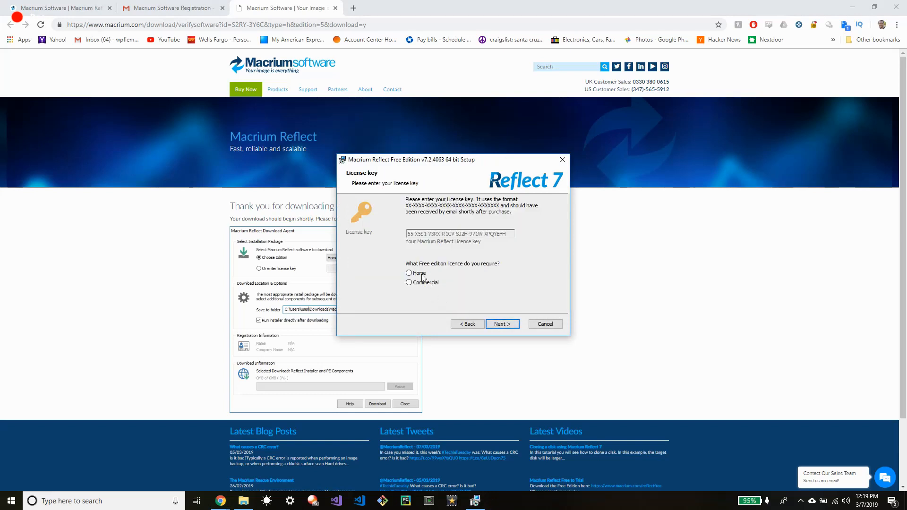
Install Reflect Free for Home use with default options and launch it when finished.
{"action": "left_click", "coordinate": [501, 323]}
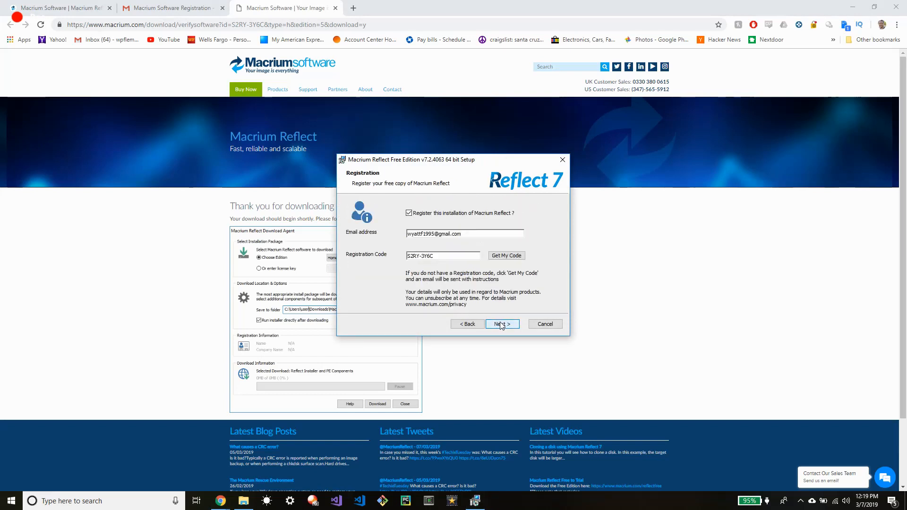
{"action": "left_click", "coordinate": [500, 323]}
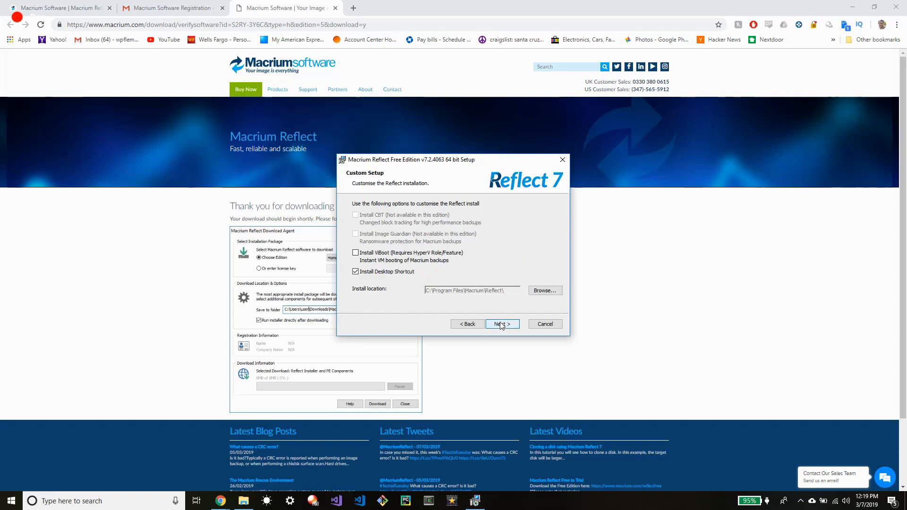
{"action": "left_click", "coordinate": [500, 324]}
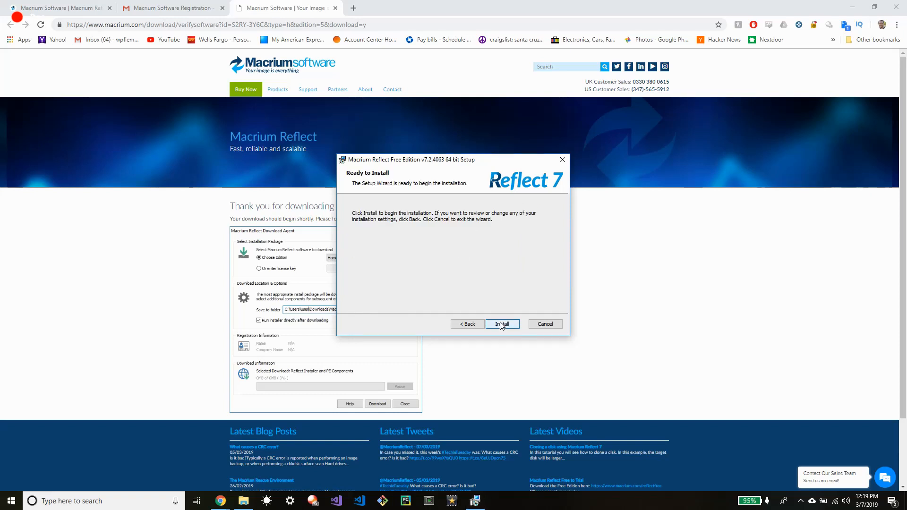
{"action": "left_click", "coordinate": [502, 323]}
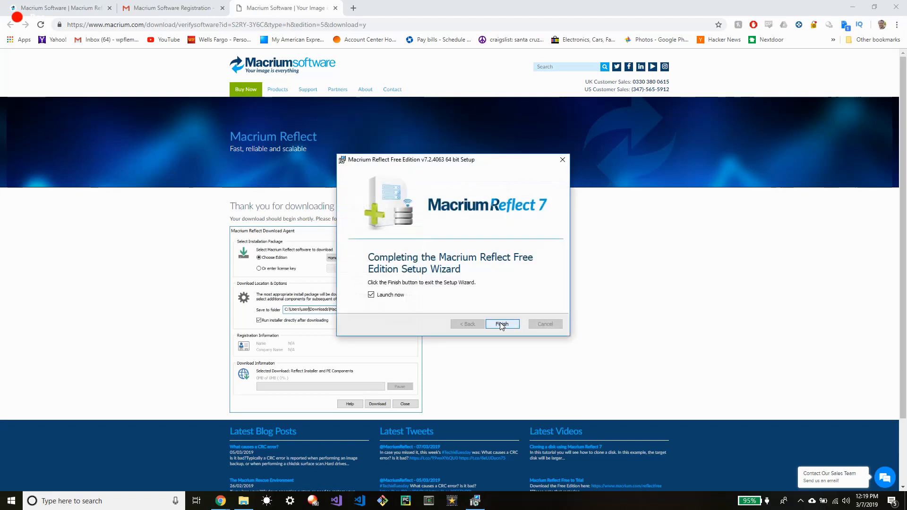
{"action": "left_click", "coordinate": [502, 324]}
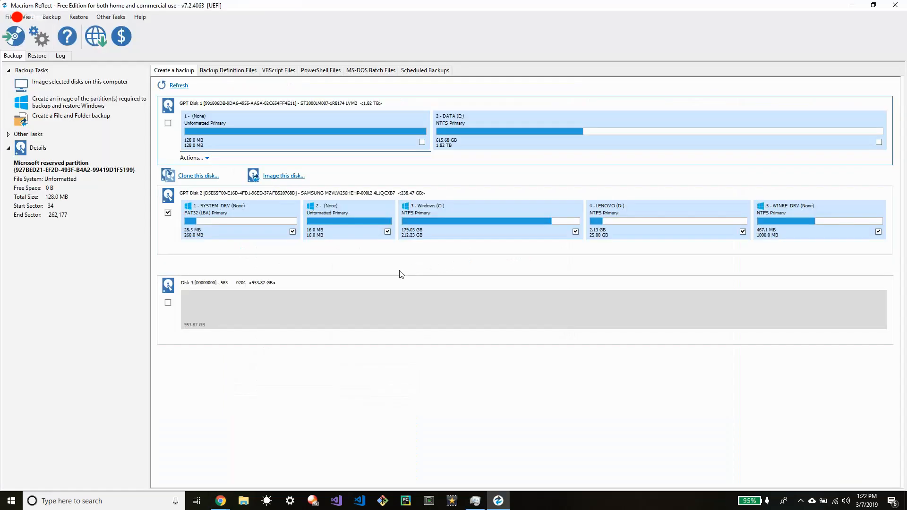
{"action": "mouse_move", "coordinate": [186, 179]}
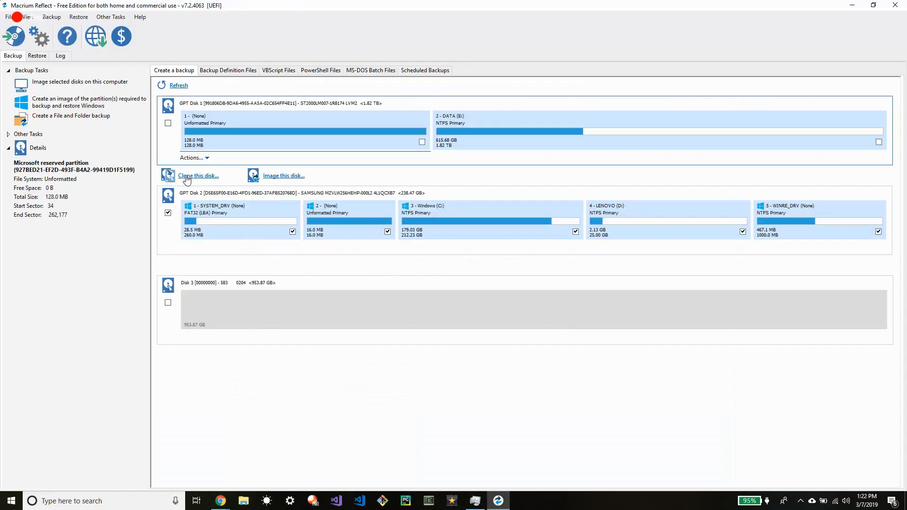
Start the Clone this disk wizard for the laptop's disk.
{"action": "left_click", "coordinate": [199, 176]}
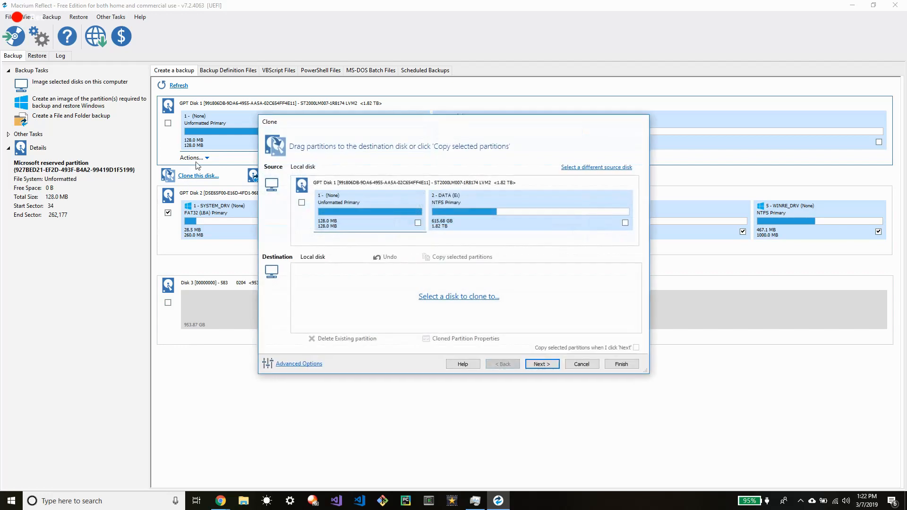
{"action": "mouse_move", "coordinate": [570, 172]}
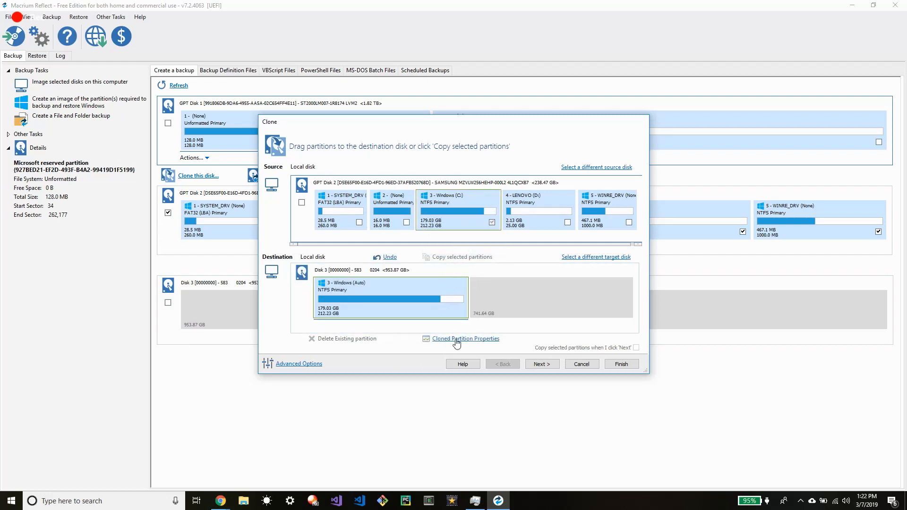
Stretch the cloned Windows partition on Disk 3 to about 927.73 GB via Cloned Partition Properties.
{"action": "left_click", "coordinate": [465, 339]}
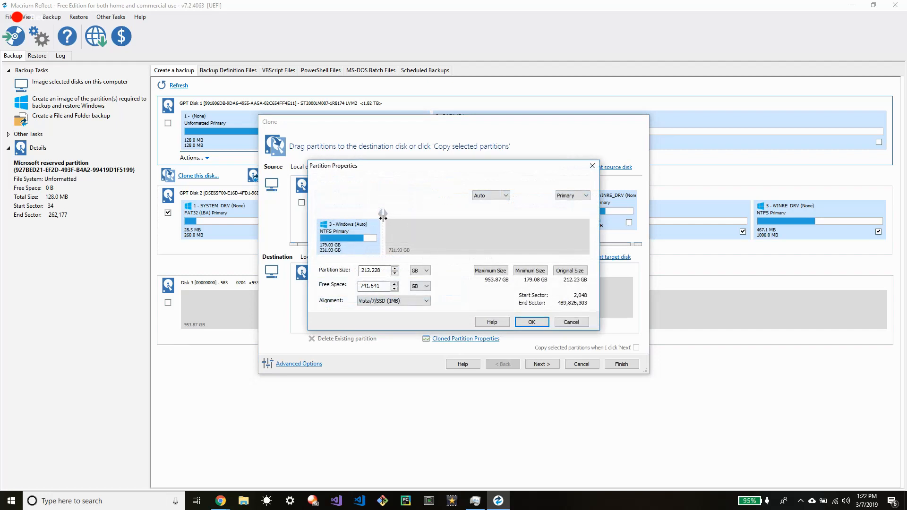
{"action": "left_click_drag", "start_coordinate": [382, 218], "coordinate": [583, 227]}
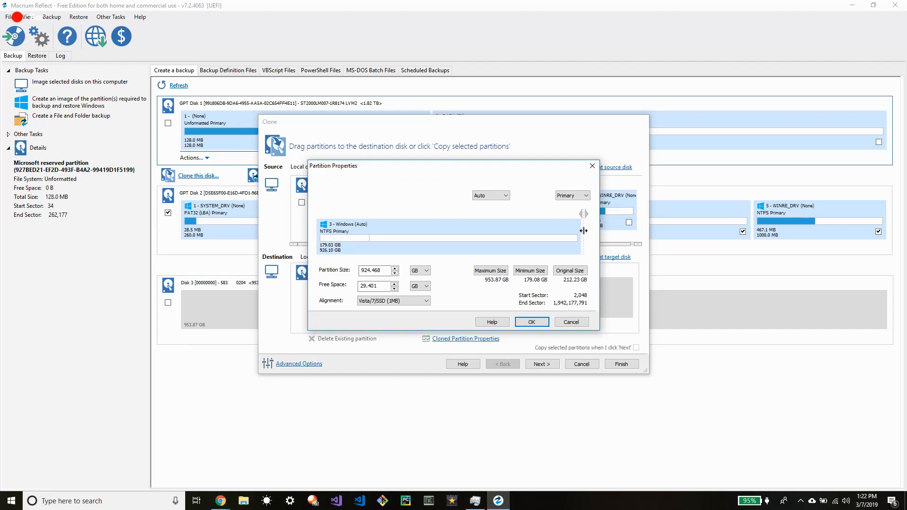
{"action": "left_click_drag", "start_coordinate": [580, 237], "coordinate": [586, 235]}
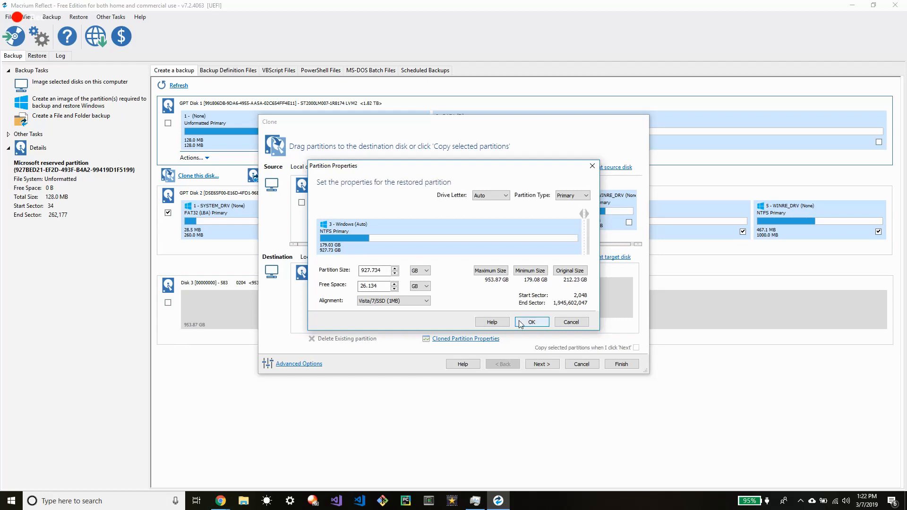
{"action": "left_click", "coordinate": [531, 321]}
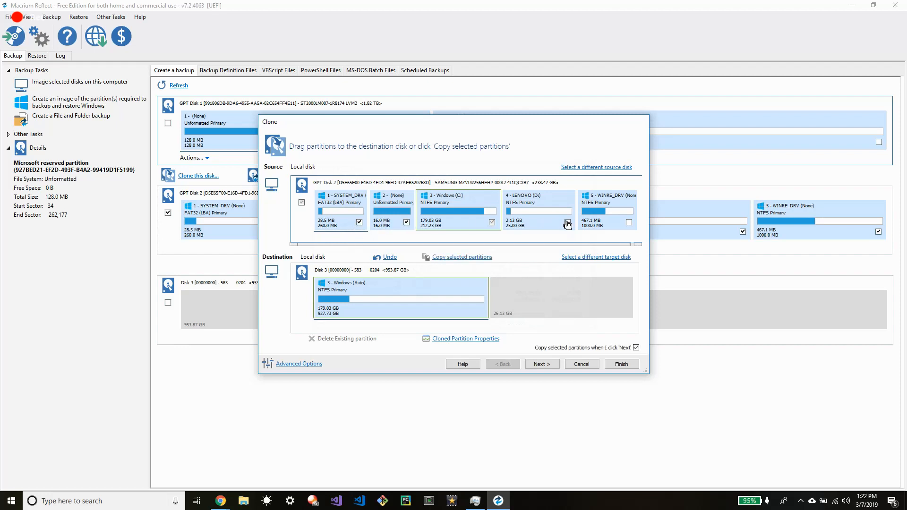
Include LENOVO and WINRE_DRV in the clone and attempt copying, hitting insufficient space.
{"action": "left_click", "coordinate": [629, 223]}
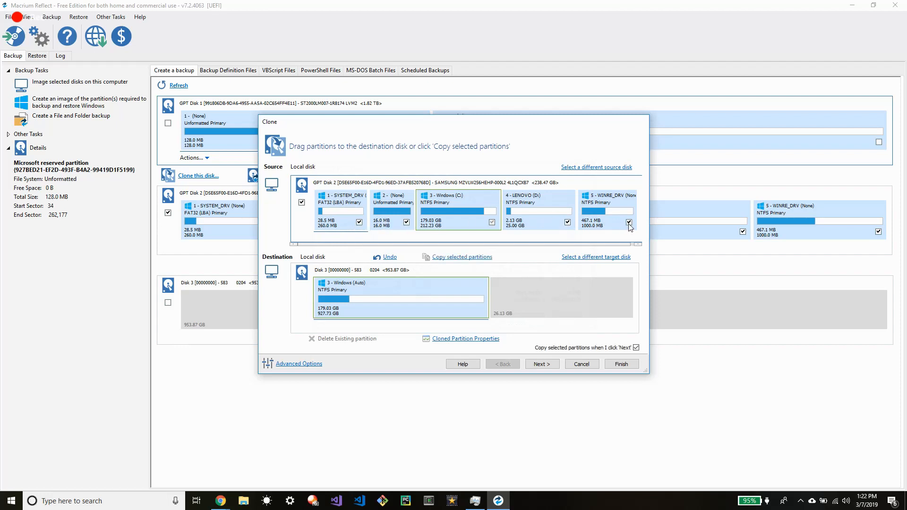
{"action": "left_click", "coordinate": [630, 223]}
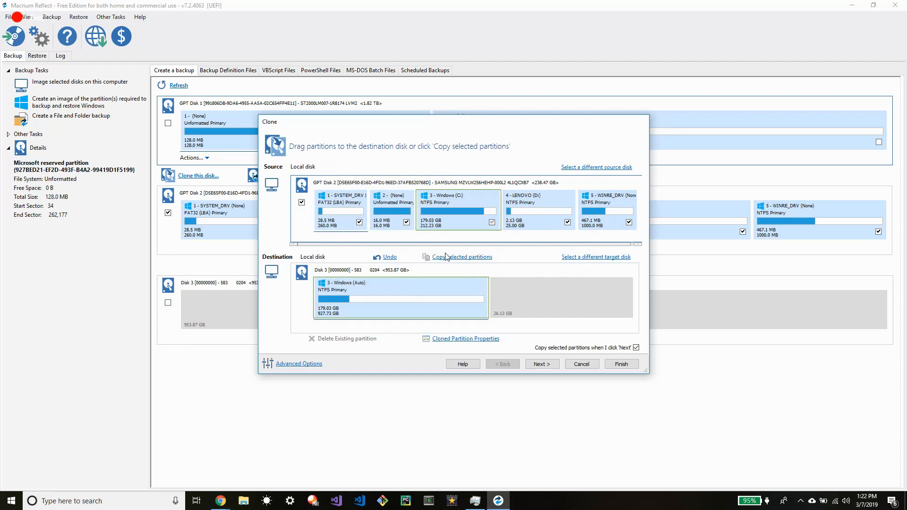
{"action": "left_click", "coordinate": [462, 257]}
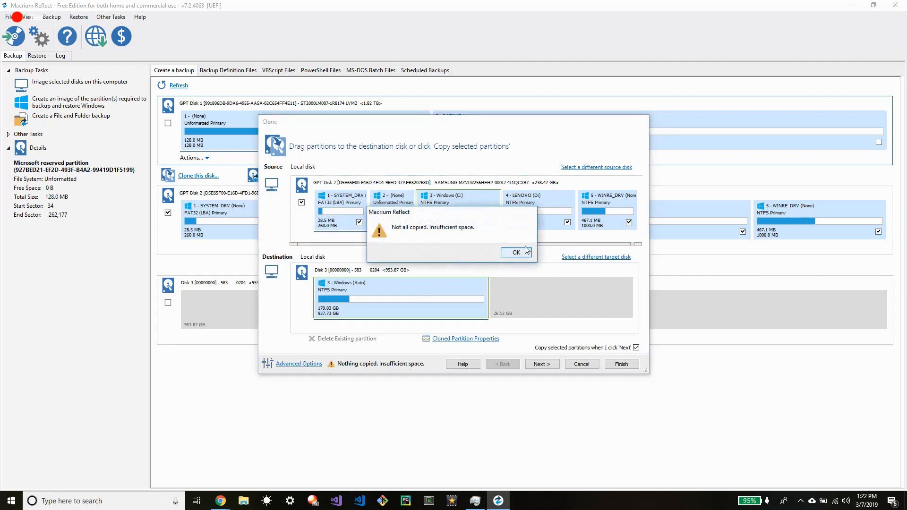
{"action": "left_click", "coordinate": [516, 253]}
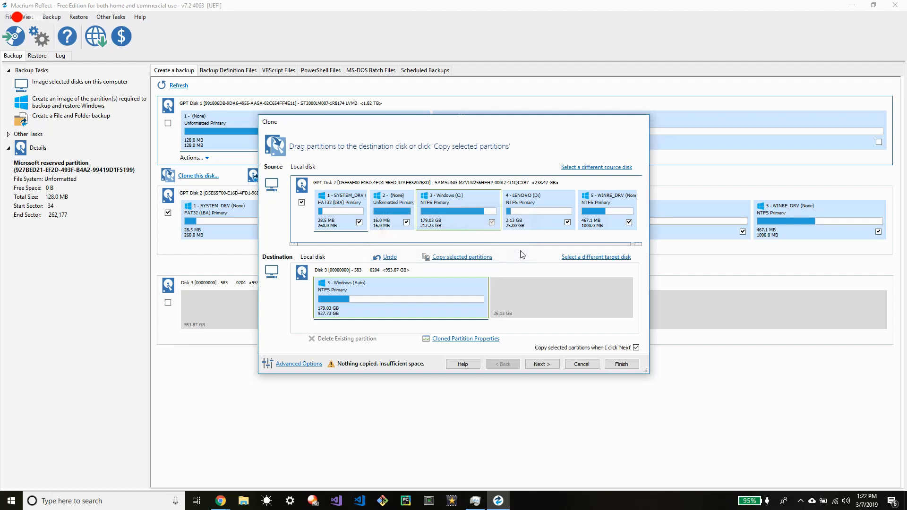
Lower the cloned Windows partition size in Cloned Partition Properties to about 920.73 GB.
{"action": "left_click", "coordinate": [465, 338]}
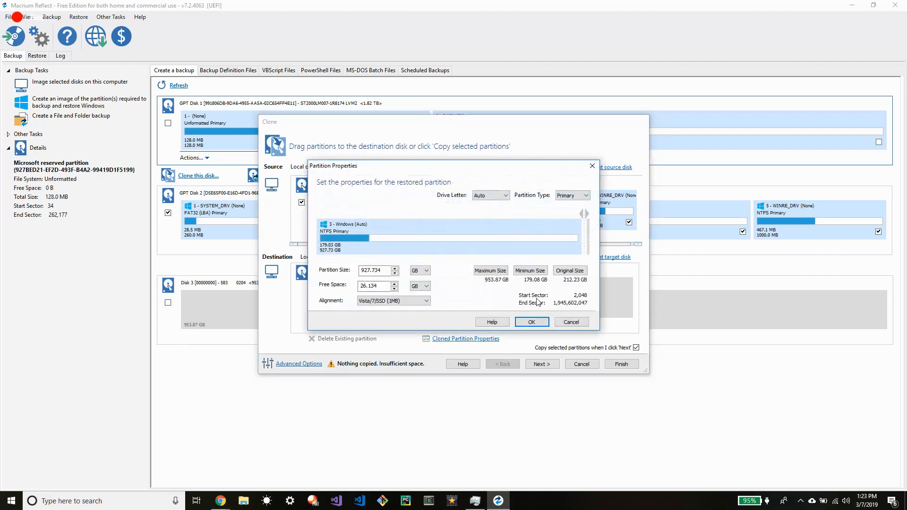
{"action": "mouse_move", "coordinate": [584, 241]}
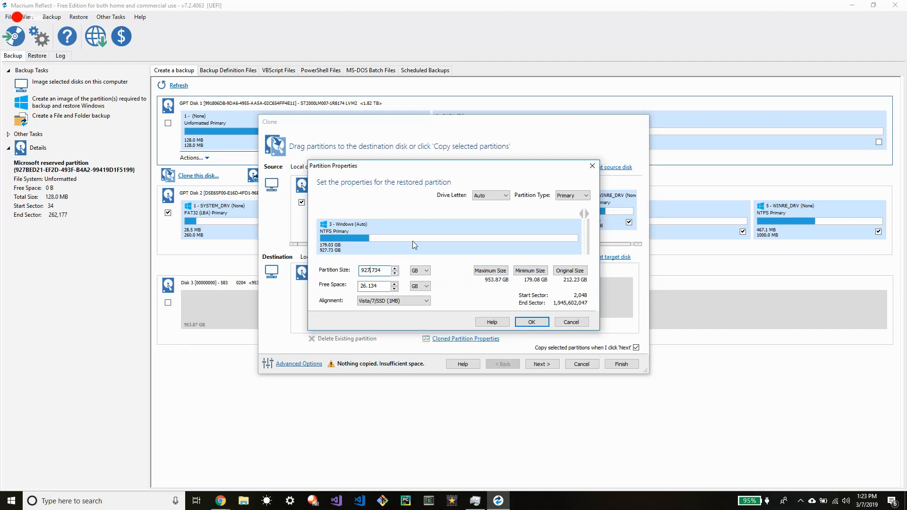
{"action": "type", "text": "92.734"}
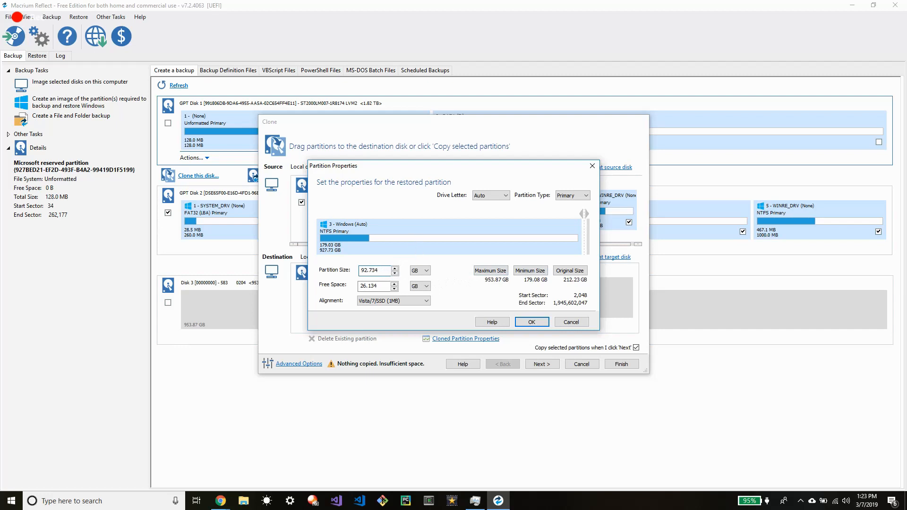
{"action": "left_click", "coordinate": [530, 321]}
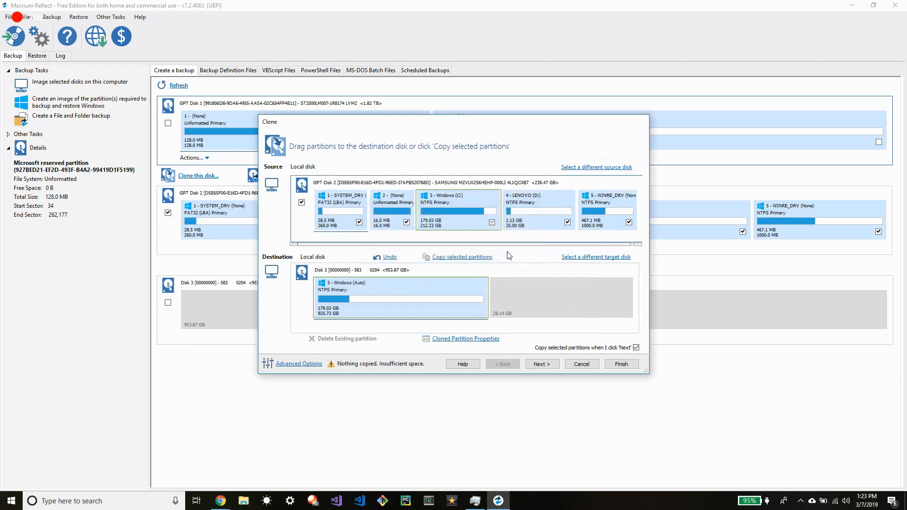
{"action": "left_click", "coordinate": [464, 338]}
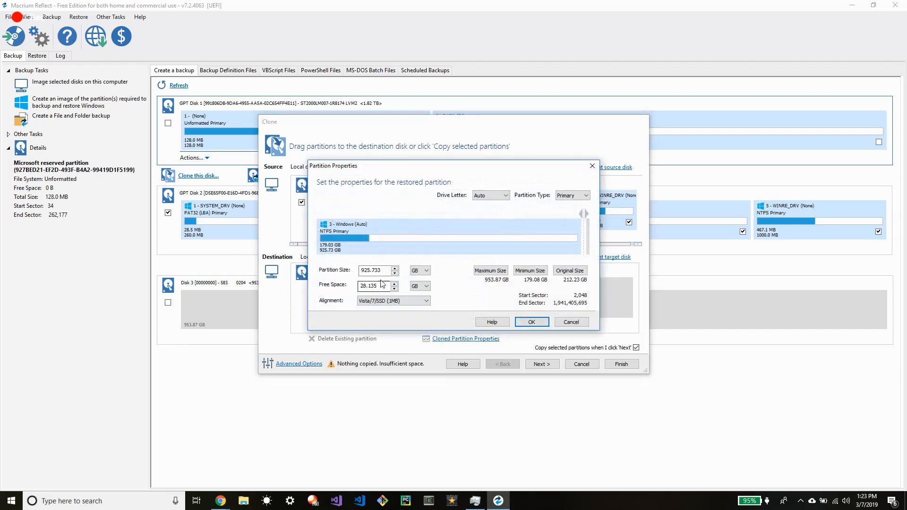
{"action": "mouse_move", "coordinate": [454, 282]}
{"action": "type", "text": "920.733"}
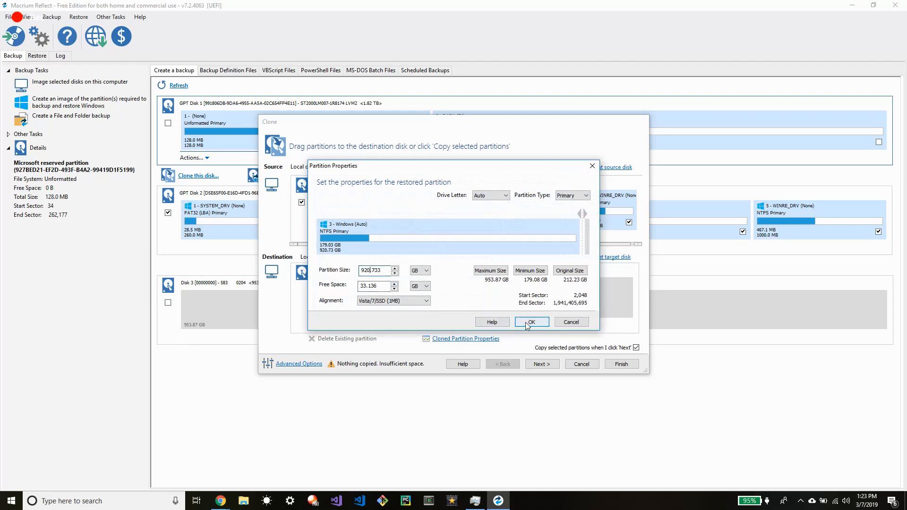
{"action": "left_click", "coordinate": [531, 322]}
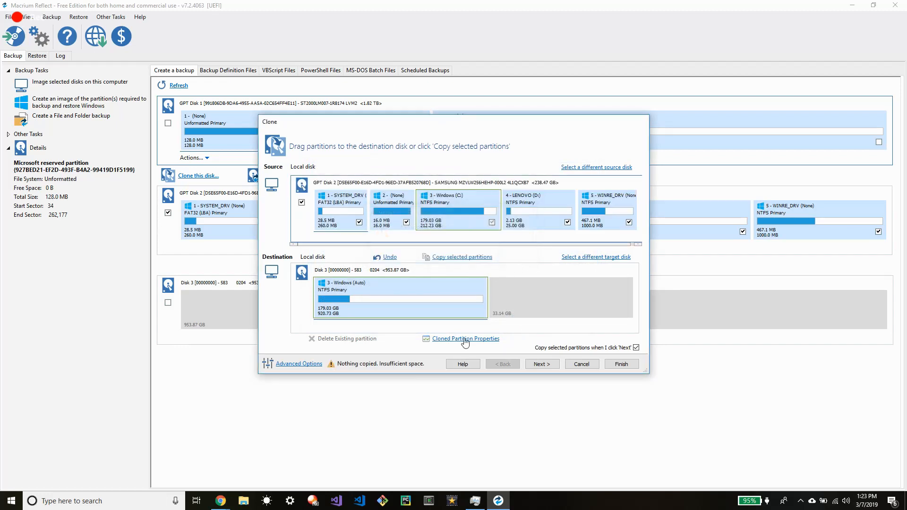
Nudge the Windows partition size down further with the spinner and confirm it.
{"action": "left_click", "coordinate": [466, 338]}
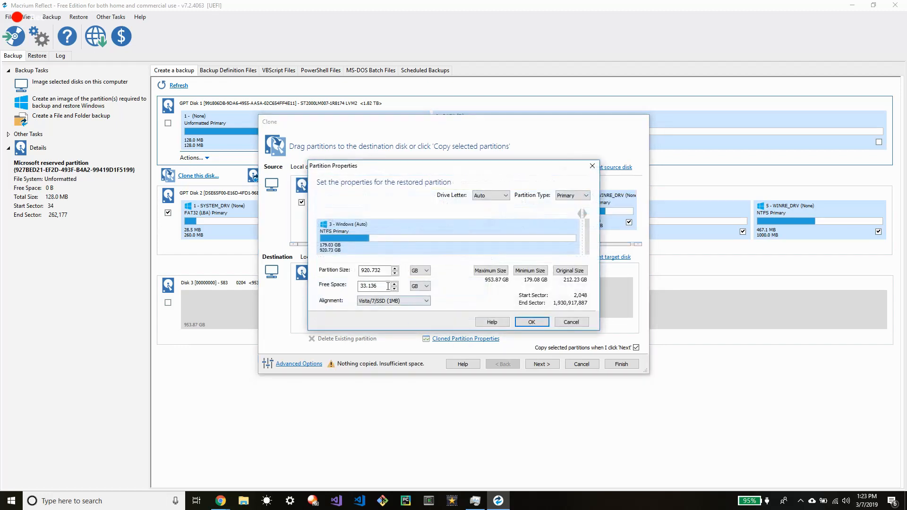
{"action": "left_click", "coordinate": [395, 273]}
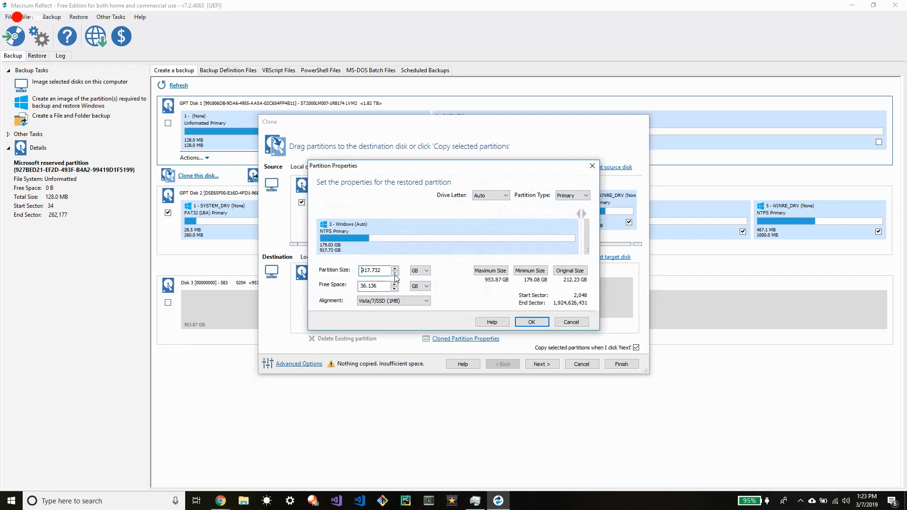
{"action": "left_click", "coordinate": [530, 321]}
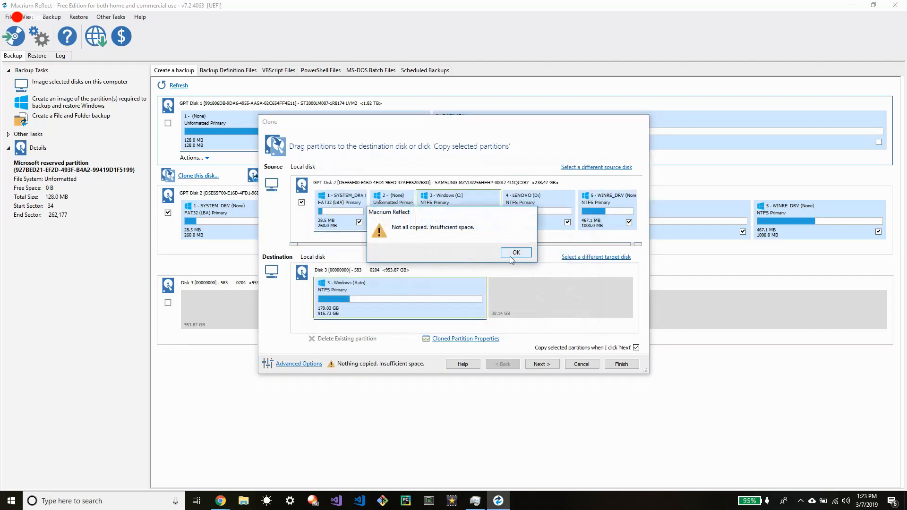
Dismiss the insufficient space warning before laying out the remaining partitions.
{"action": "left_click", "coordinate": [516, 253]}
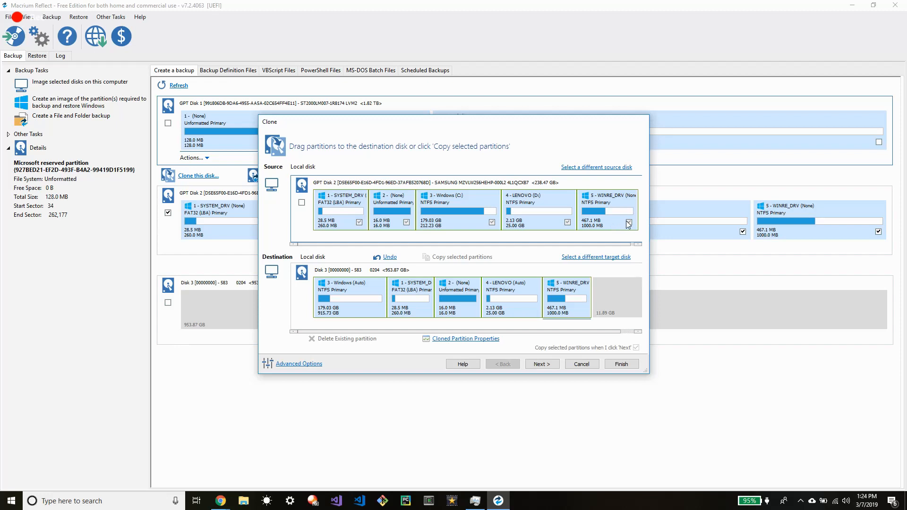
{"action": "mouse_move", "coordinate": [634, 242]}
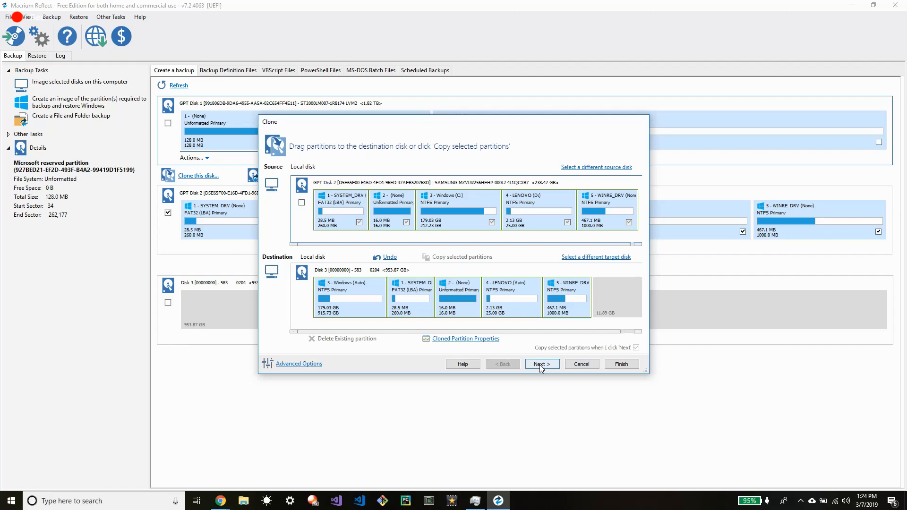
Skip scheduling, review the five-operation clone summary, and finish to reach Backup Save Options.
{"action": "left_click", "coordinate": [541, 364]}
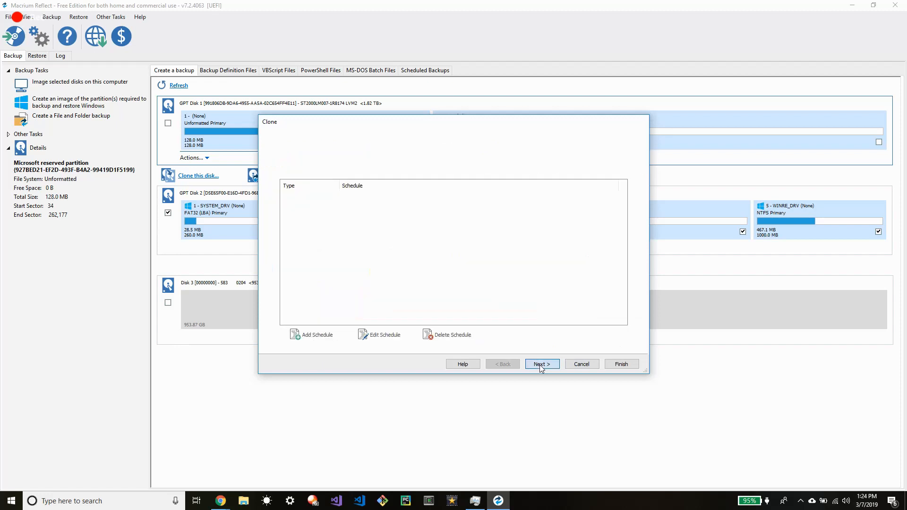
{"action": "left_click", "coordinate": [542, 364]}
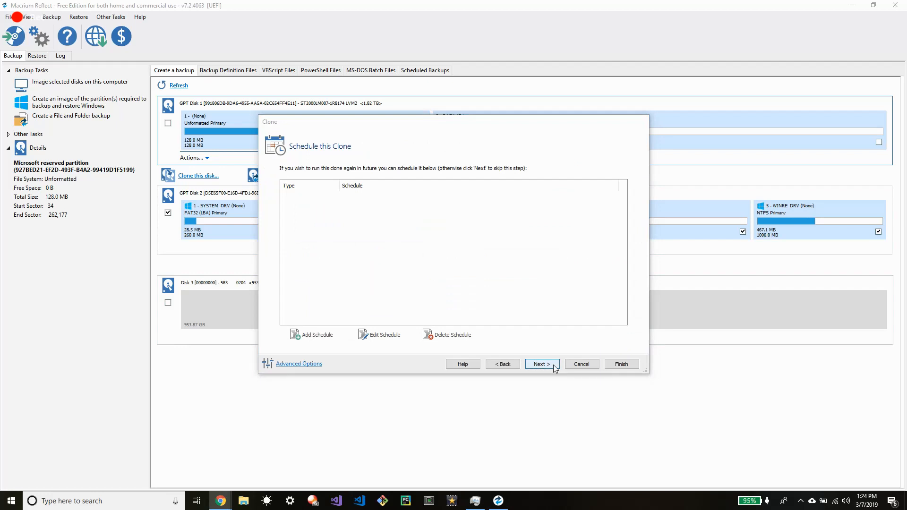
{"action": "left_click", "coordinate": [540, 364]}
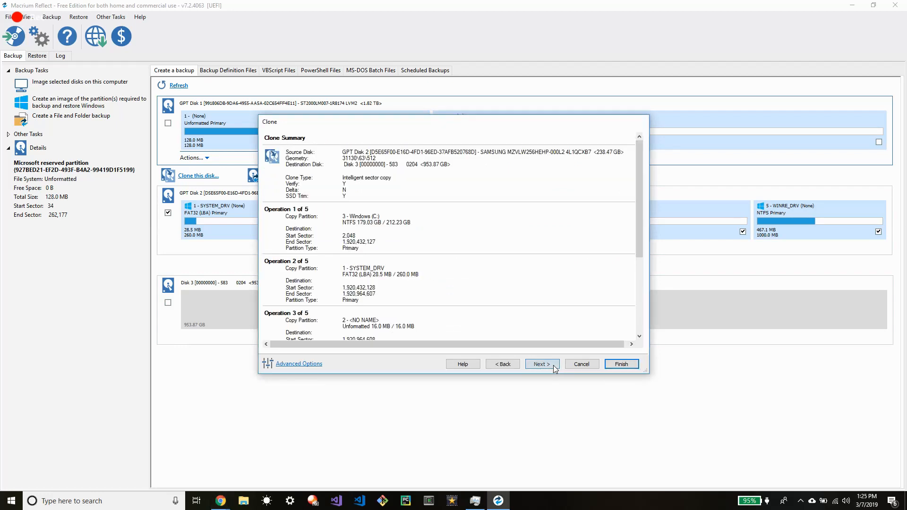
{"action": "left_click", "coordinate": [540, 364]}
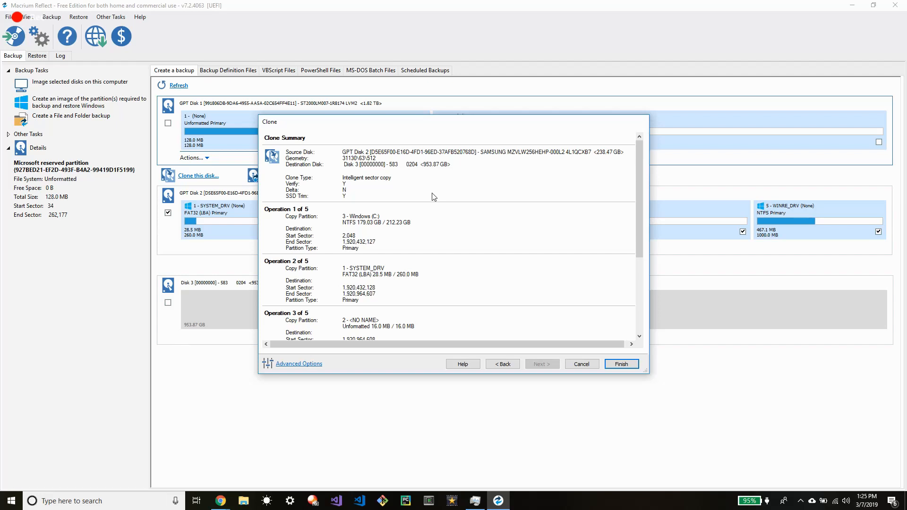
{"action": "scroll", "scroll_direction": "down", "scroll_amount": 3}
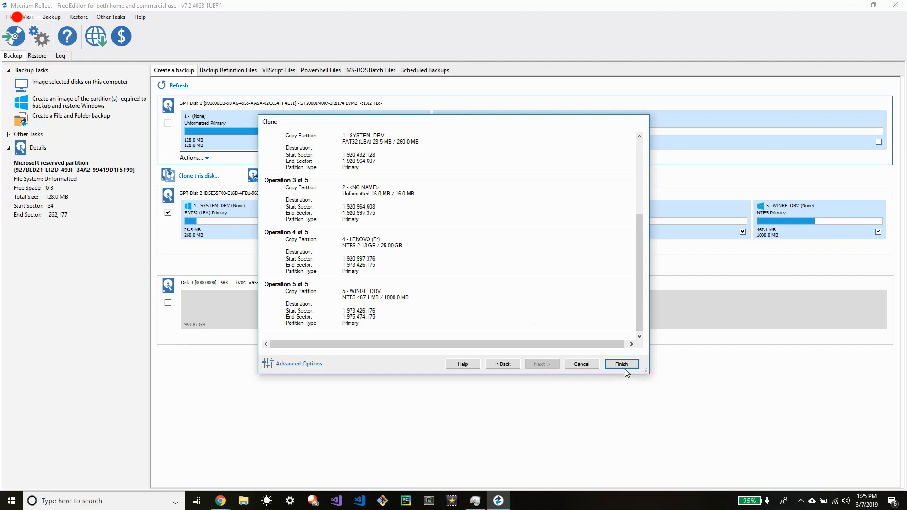
{"action": "left_click", "coordinate": [621, 364]}
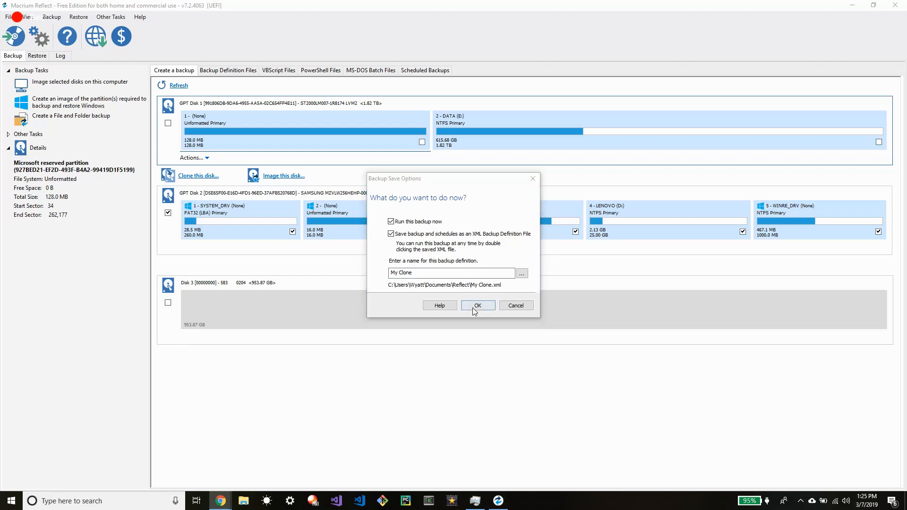
{"action": "left_click", "coordinate": [477, 306]}
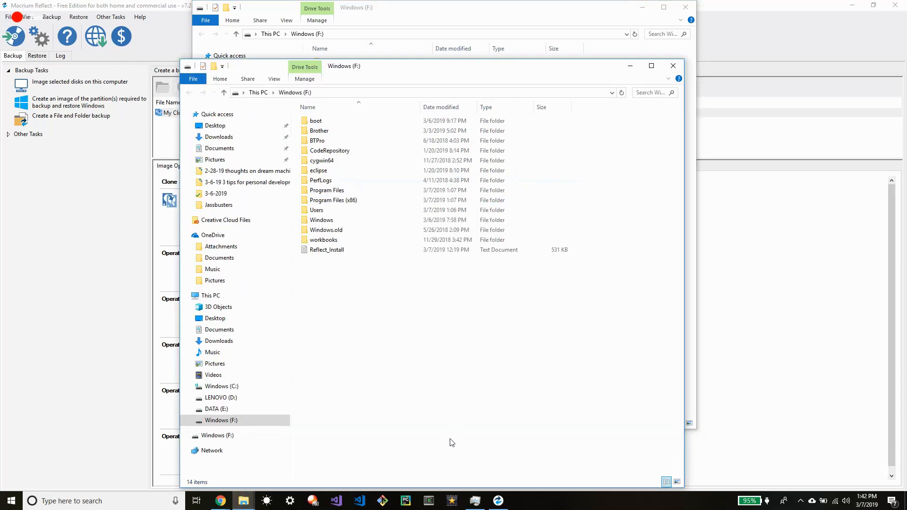
{"action": "mouse_move", "coordinate": [376, 68]}
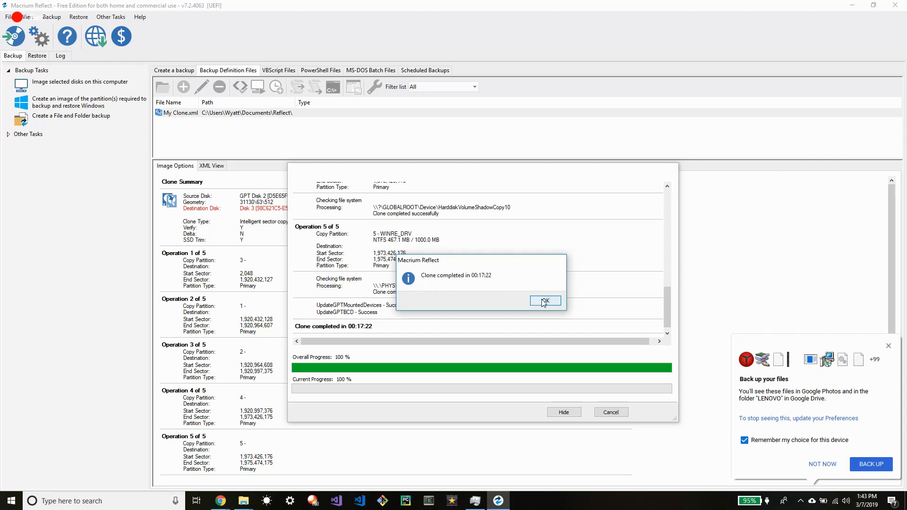
Acknowledge the 'Clone completed' message and close the finished clone progress window.
{"action": "left_click", "coordinate": [543, 301]}
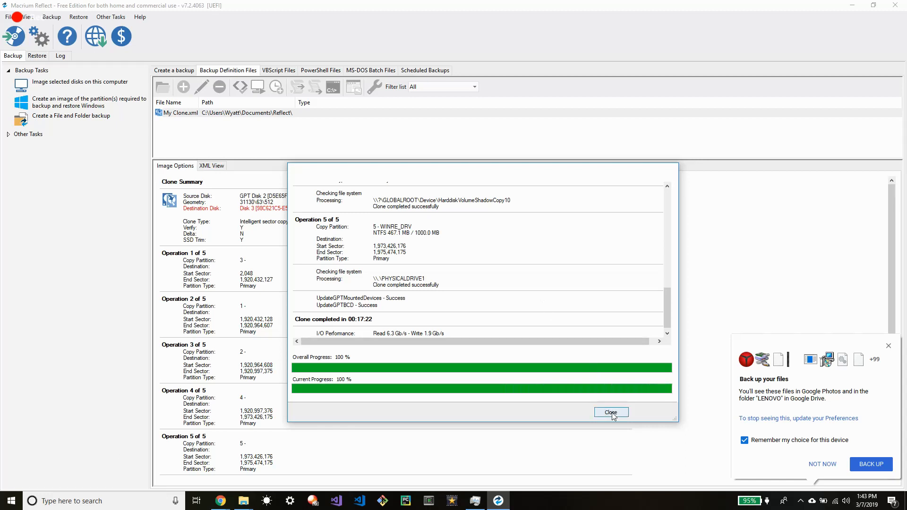
{"action": "left_click", "coordinate": [611, 412]}
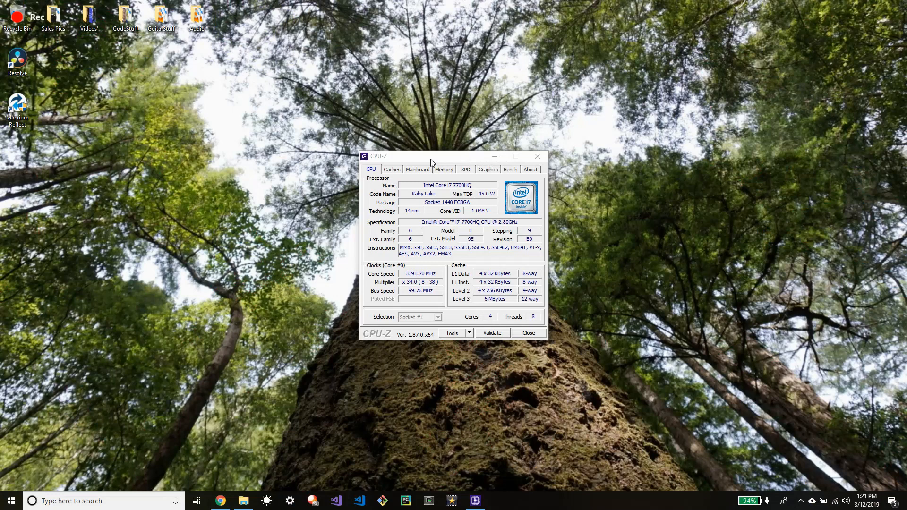
{"action": "mouse_move", "coordinate": [420, 164]}
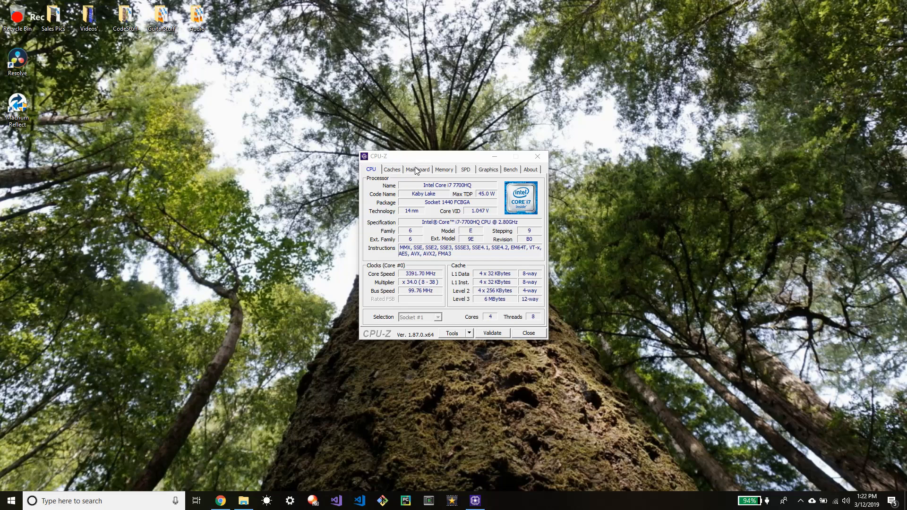
Review the Memory (32 GB dual-channel DDR4), SPD module, and Graphics (GTX 1050 Ti) details.
{"action": "left_click", "coordinate": [443, 169]}
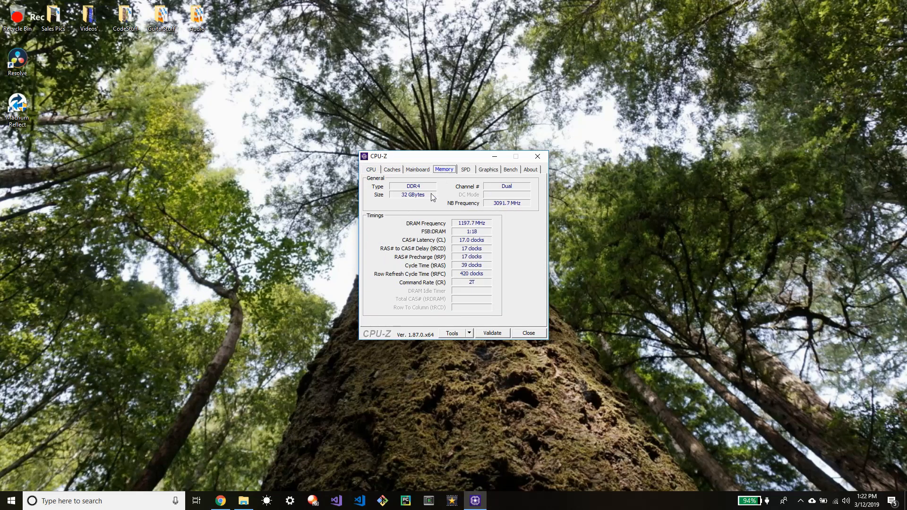
{"action": "left_click", "coordinate": [466, 169]}
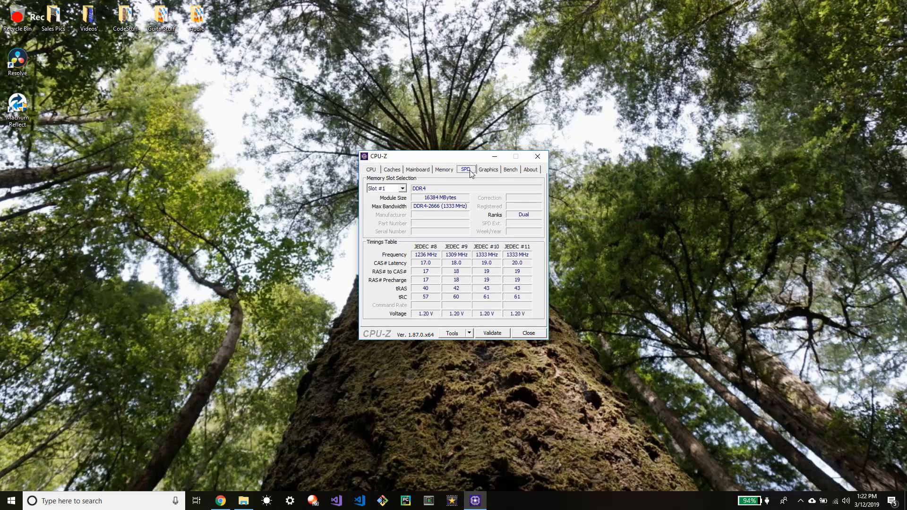
{"action": "left_click", "coordinate": [488, 169]}
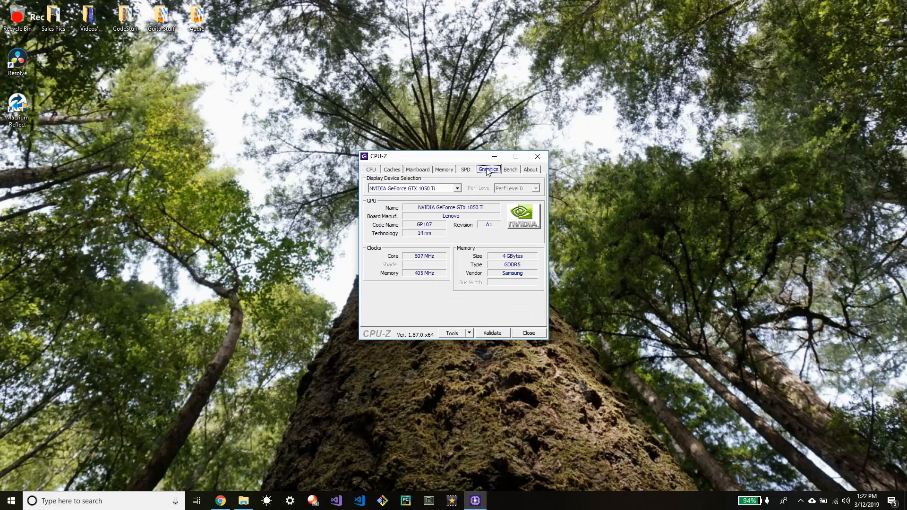
{"action": "left_click", "coordinate": [510, 169]}
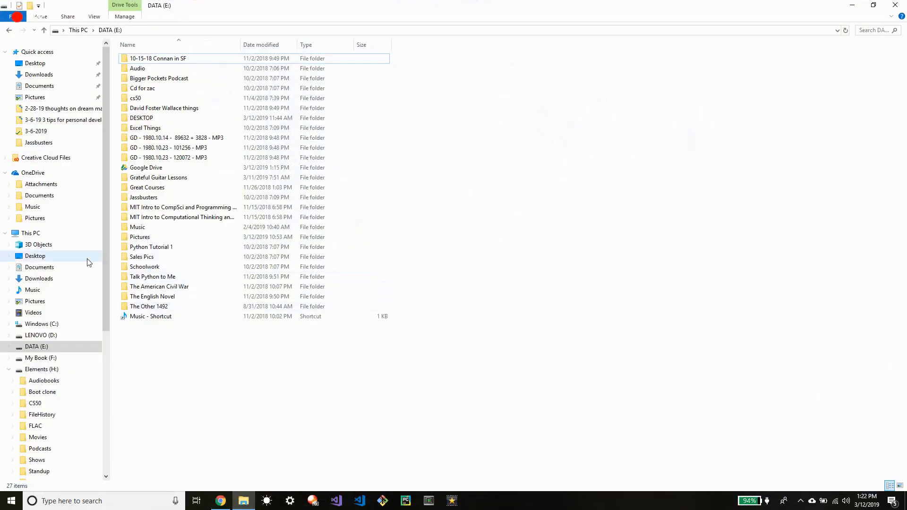
Show the This PC overview listing all drives, with DATA (E:) at 1.19 TB free of 1.81 TB.
{"action": "left_click", "coordinate": [30, 233]}
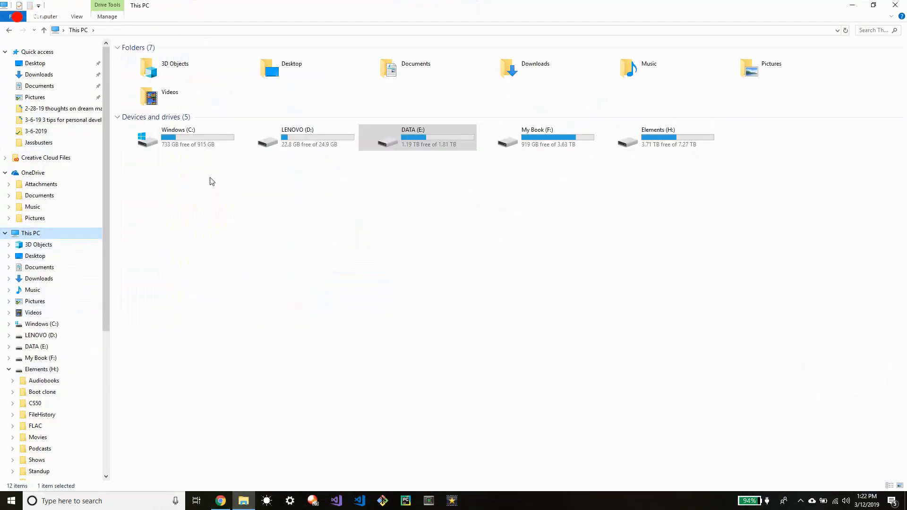